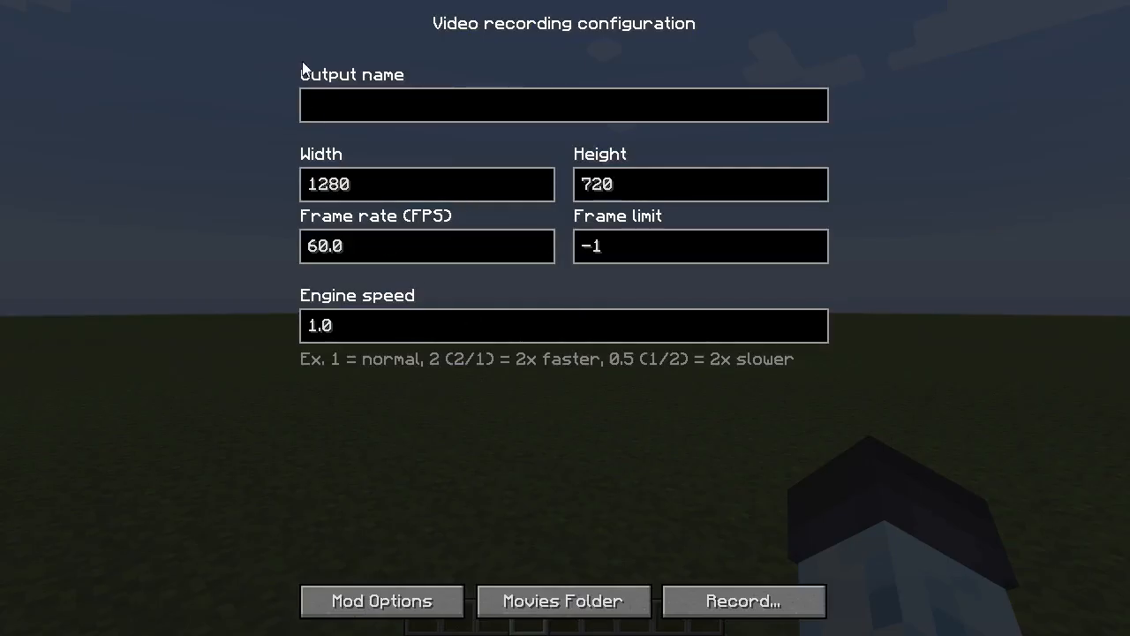
Start an output name, browse the recordings folder and capturing settings, then return.
{"action": "left_click", "coordinate": [564, 105]}
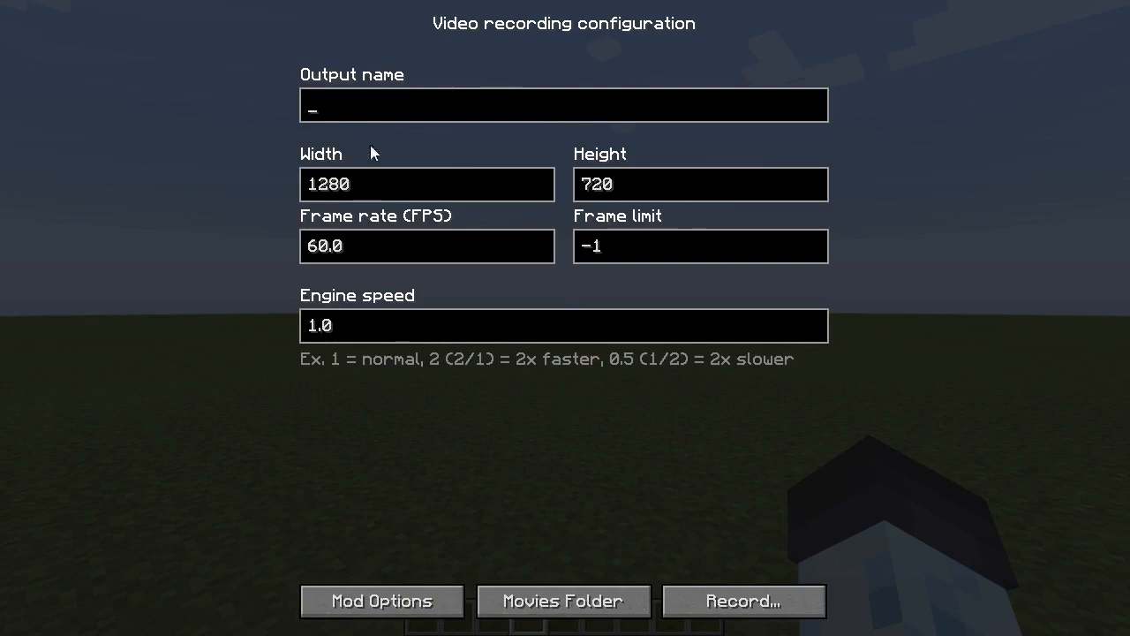
{"action": "mouse_move", "coordinate": [706, 459]}
{"action": "type", "text": "30"}
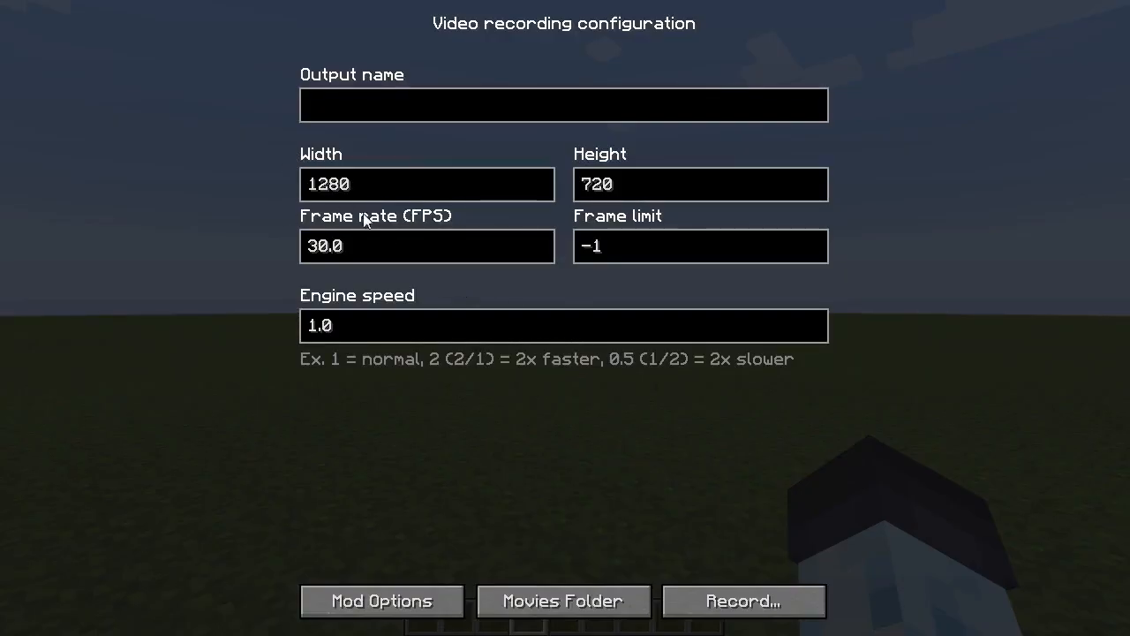
{"action": "type", "text": "6-"}
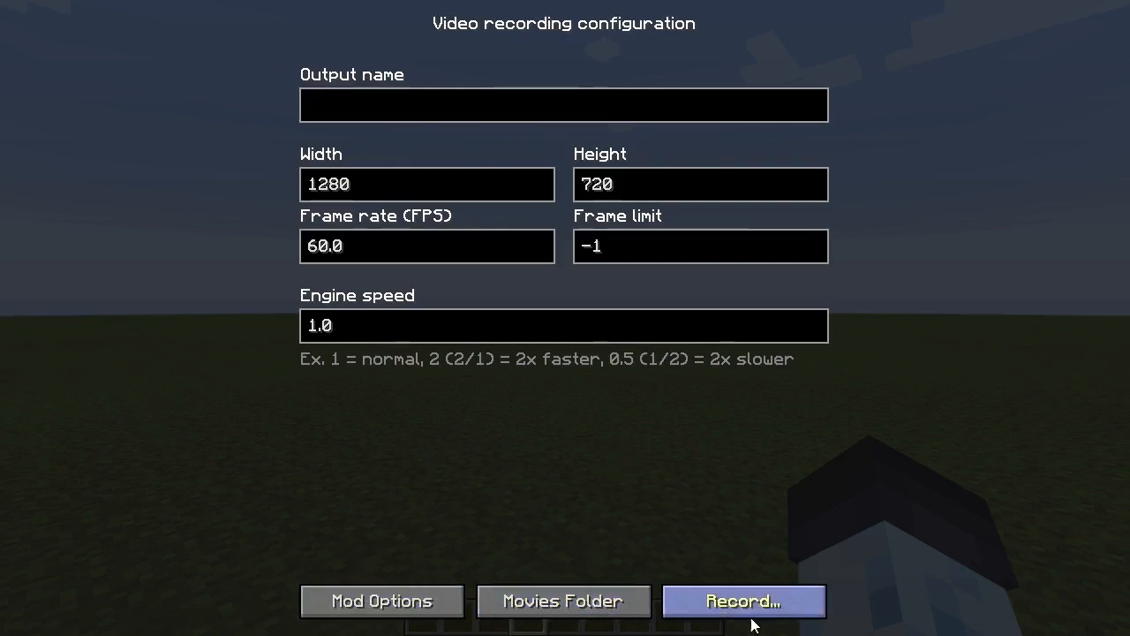
{"action": "mouse_move", "coordinate": [544, 461]}
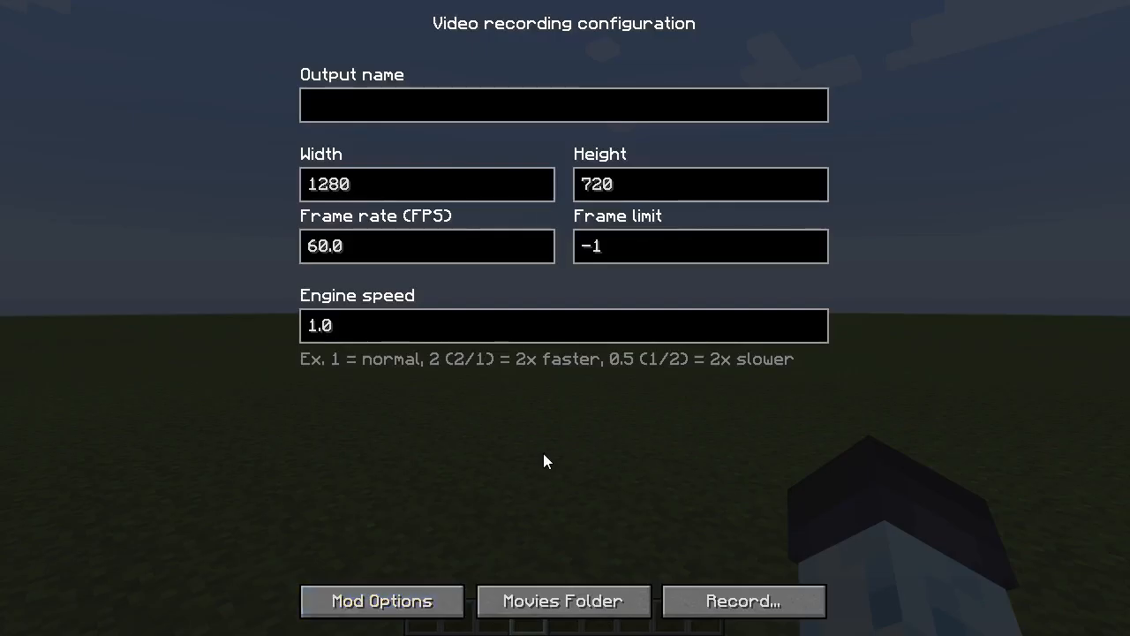
{"action": "left_click", "coordinate": [562, 600]}
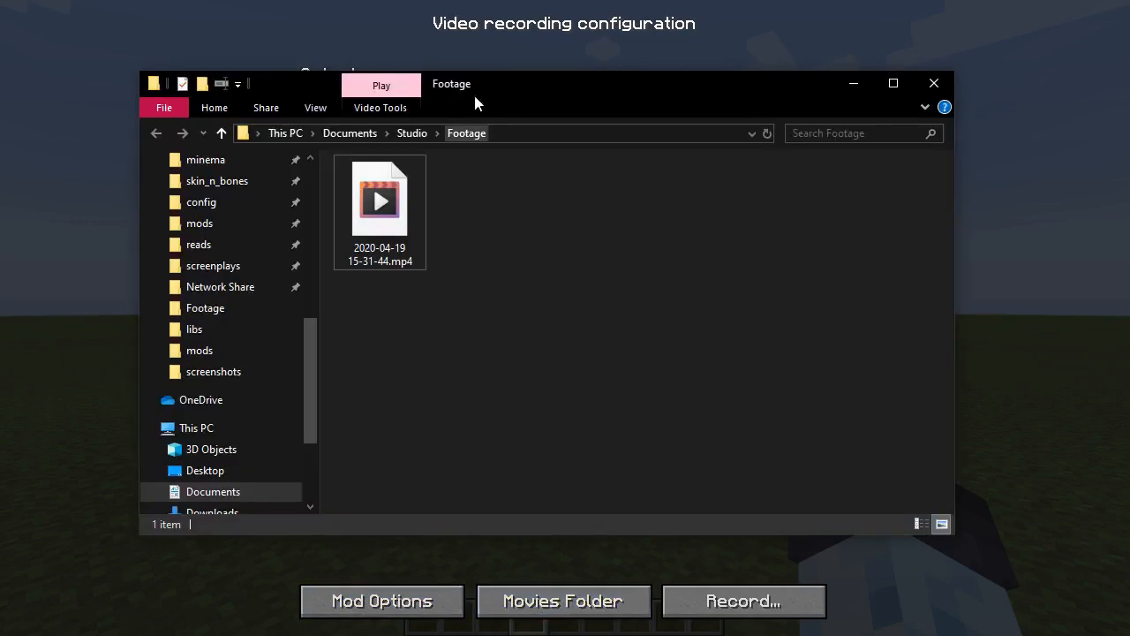
{"action": "left_click", "coordinate": [381, 600]}
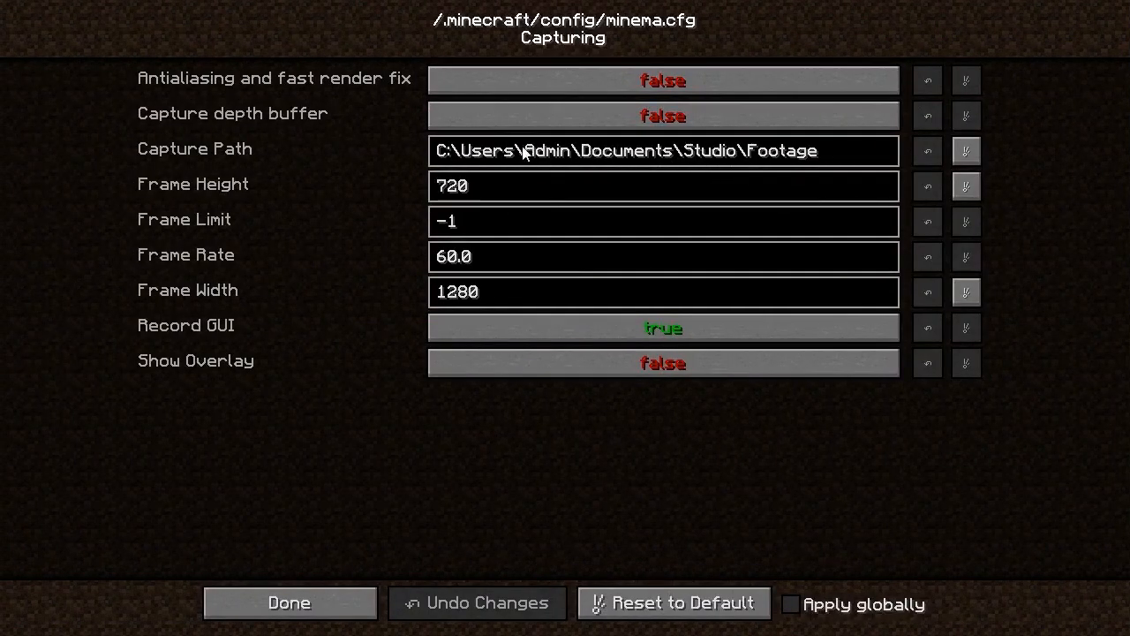
{"action": "left_click", "coordinate": [288, 602]}
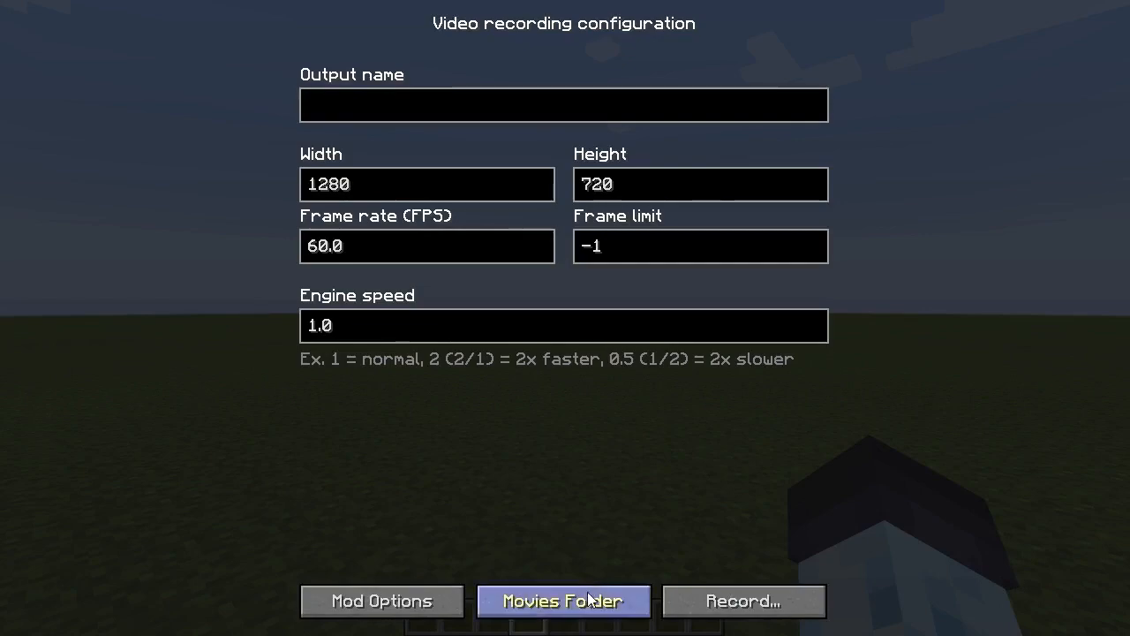
{"action": "mouse_move", "coordinate": [607, 421]}
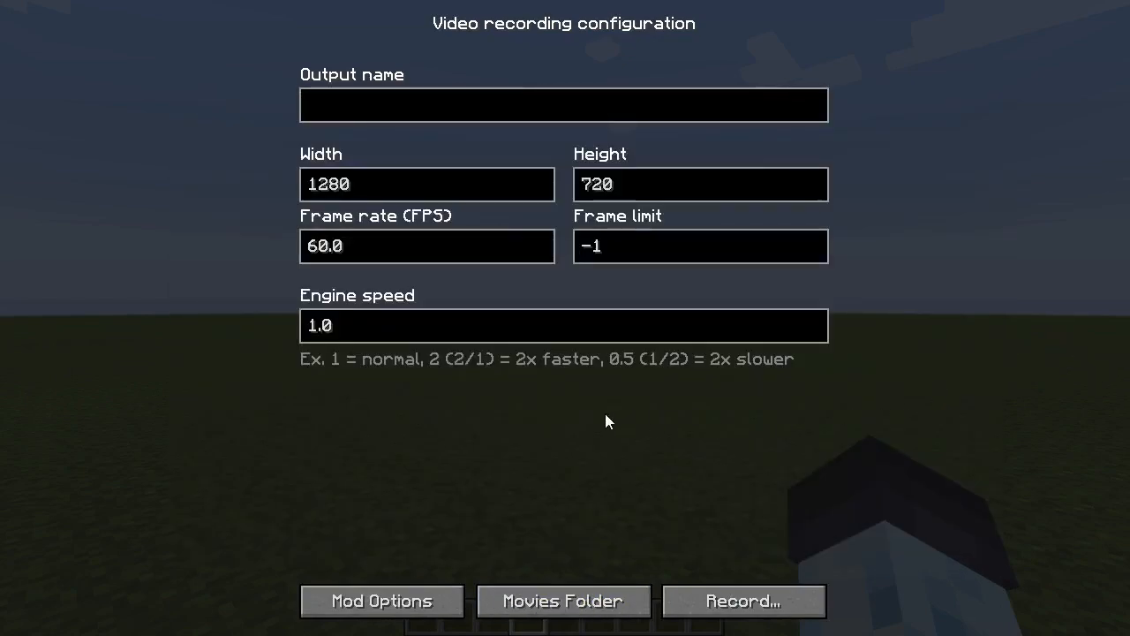
Set width 1920, height 1080, output name 'test' and engine speed 0.25.
{"action": "left_click", "coordinate": [427, 184]}
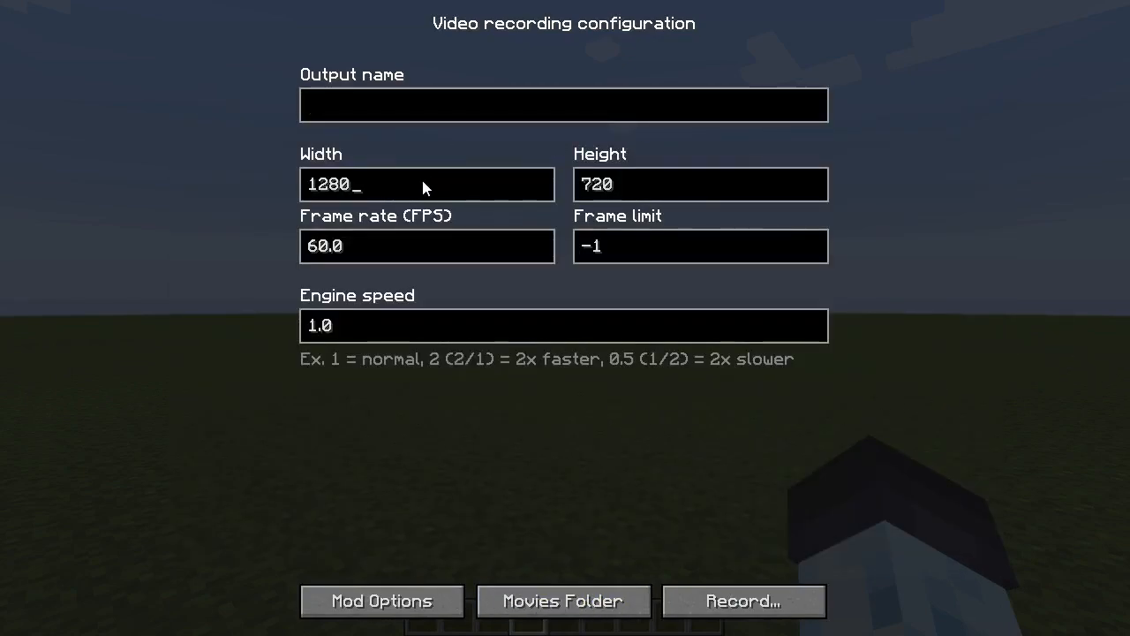
{"action": "type", "text": "1920"}
{"action": "left_click", "coordinate": [701, 184]}
{"action": "type", "text": "1080"}
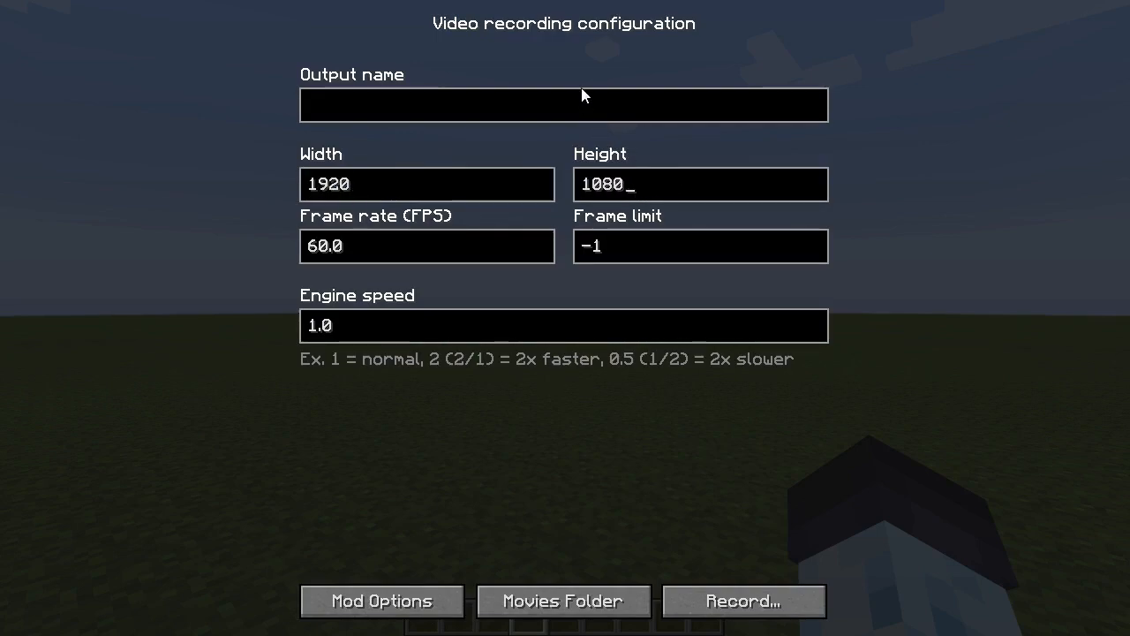
{"action": "type", "text": "test"}
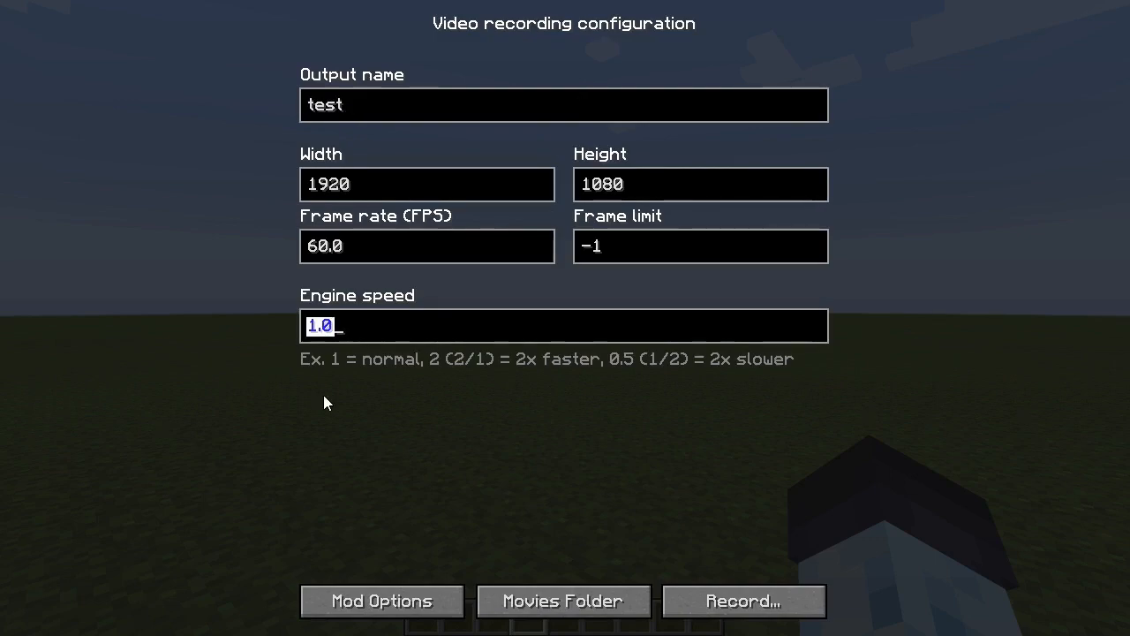
{"action": "type", "text": "0.25"}
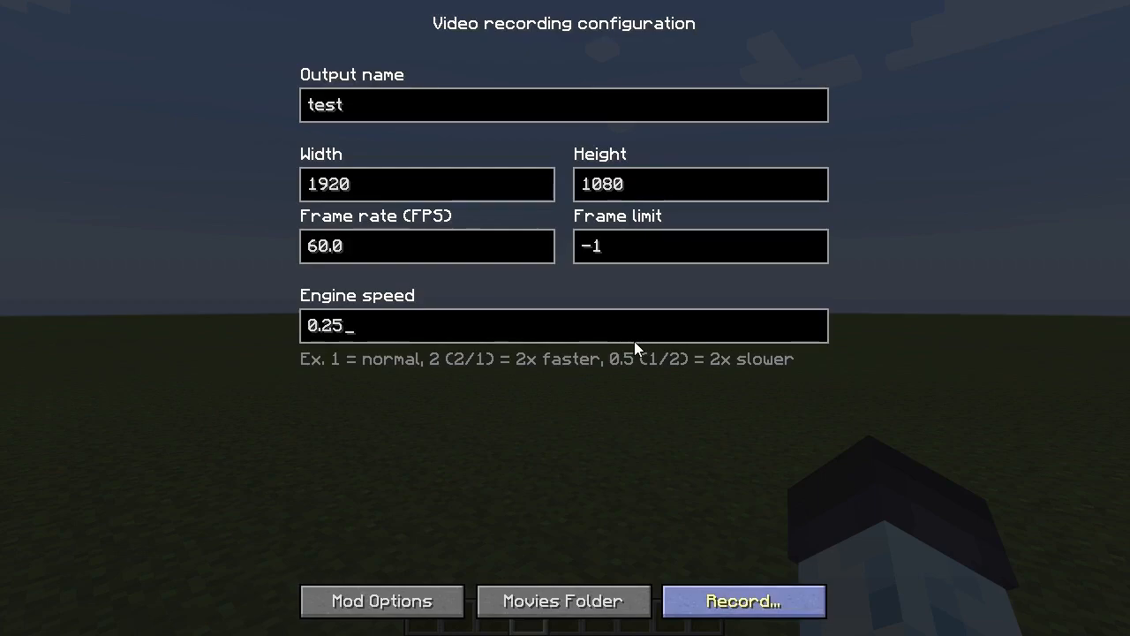
Record test.mp4 with the new settings and open it from the Footage folder.
{"action": "left_click", "coordinate": [743, 600]}
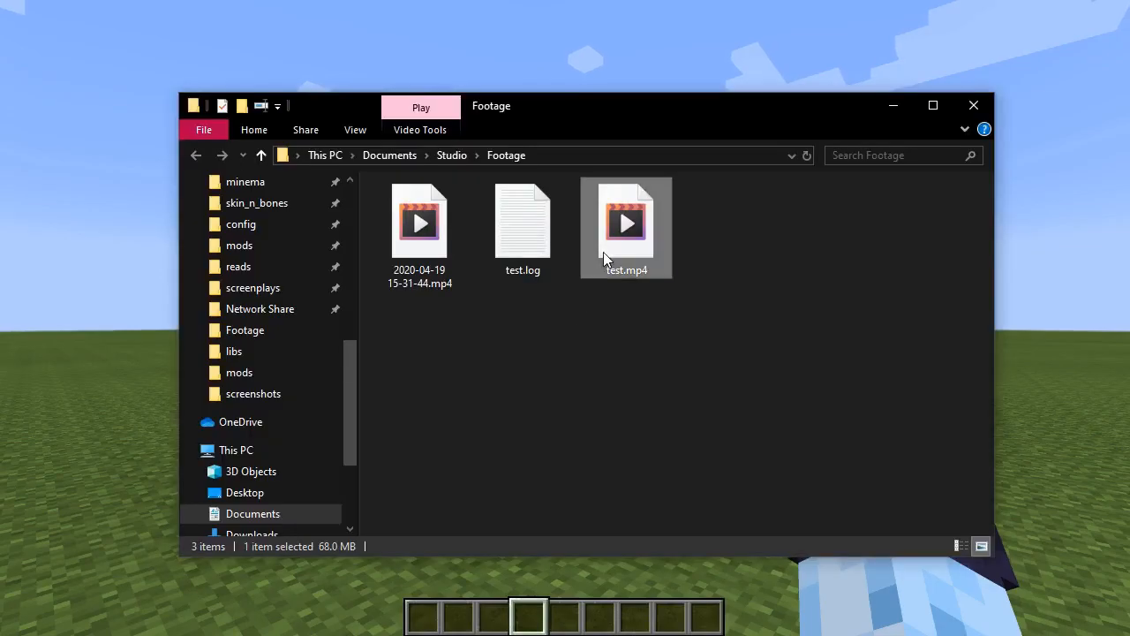
{"action": "double_click", "coordinate": [626, 225]}
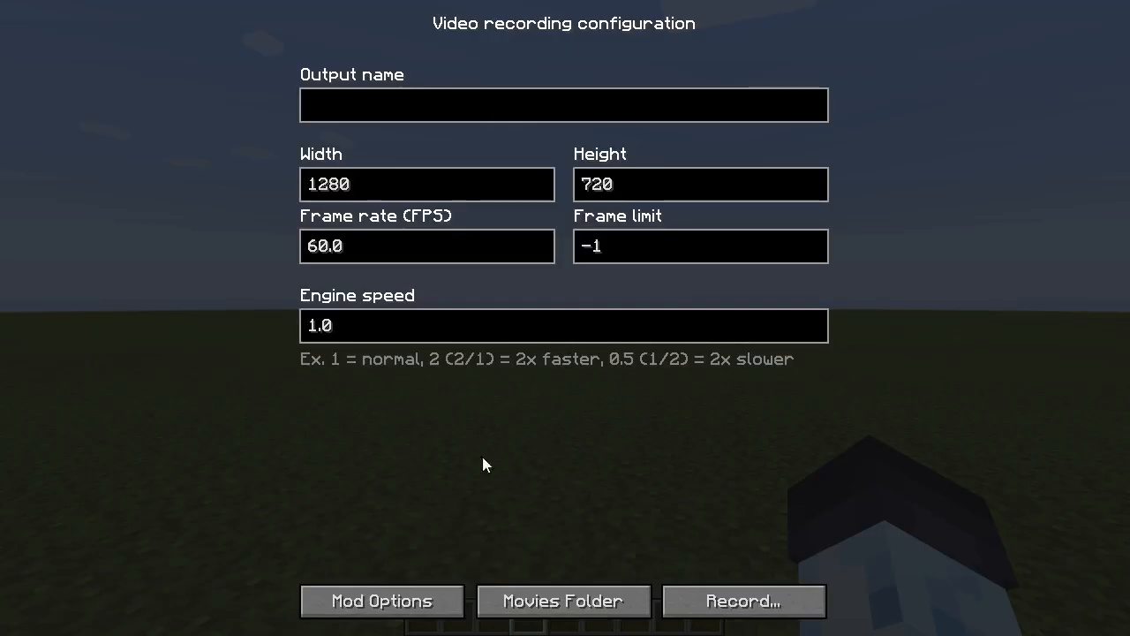
{"action": "left_click", "coordinate": [381, 601]}
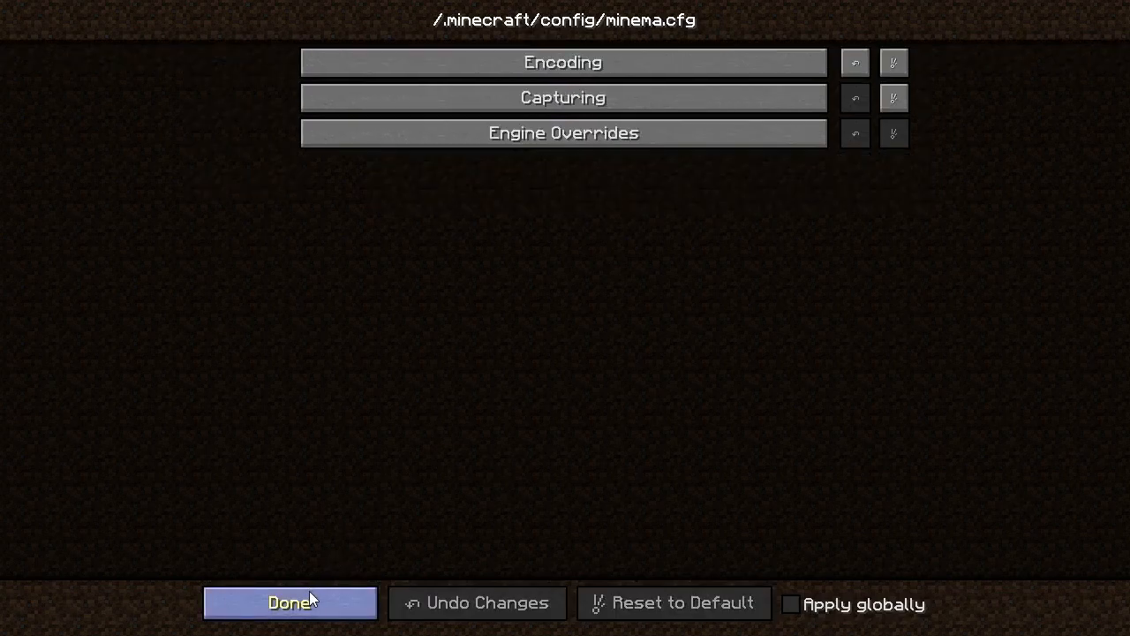
{"action": "left_click", "coordinate": [289, 602]}
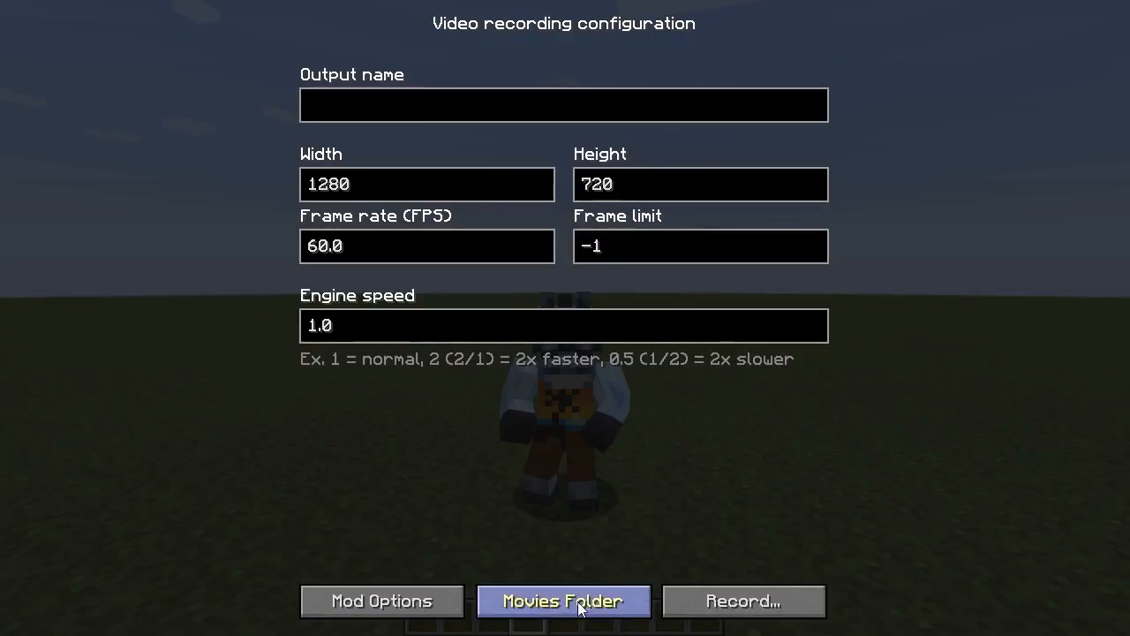
Review Capture Path C:\ and Encoder Path C:\ffmpeg\ in Minema's Capturing and Encoding settings.
{"action": "left_click", "coordinate": [562, 600]}
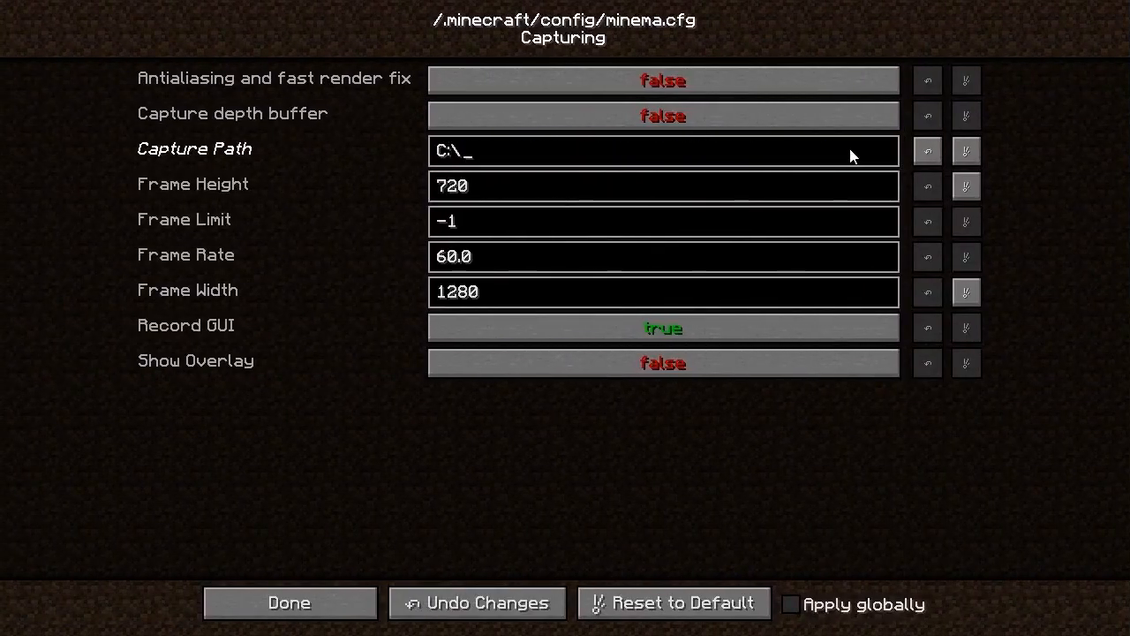
{"action": "left_click", "coordinate": [288, 602]}
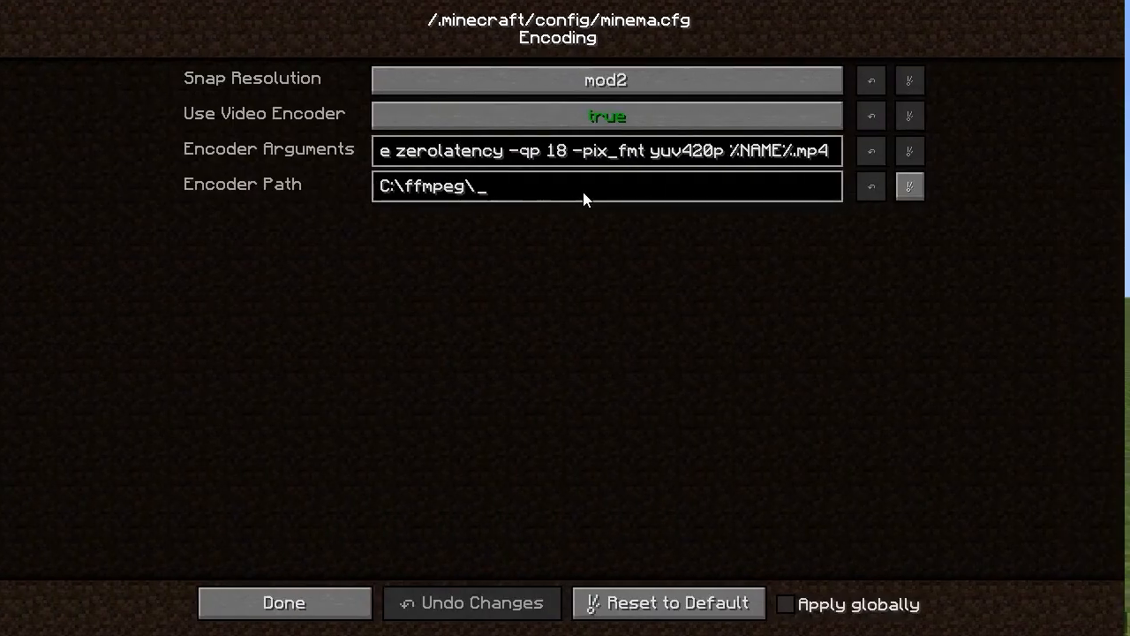
{"action": "left_click", "coordinate": [283, 602]}
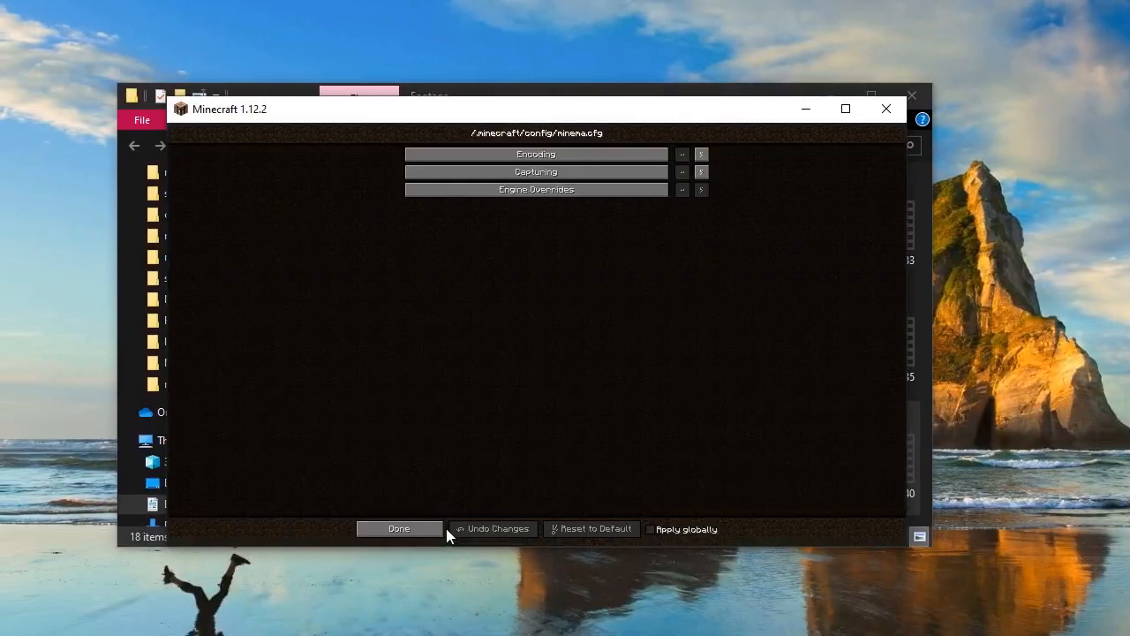
Close the Minema mod configuration with Done.
{"action": "left_click", "coordinate": [536, 171]}
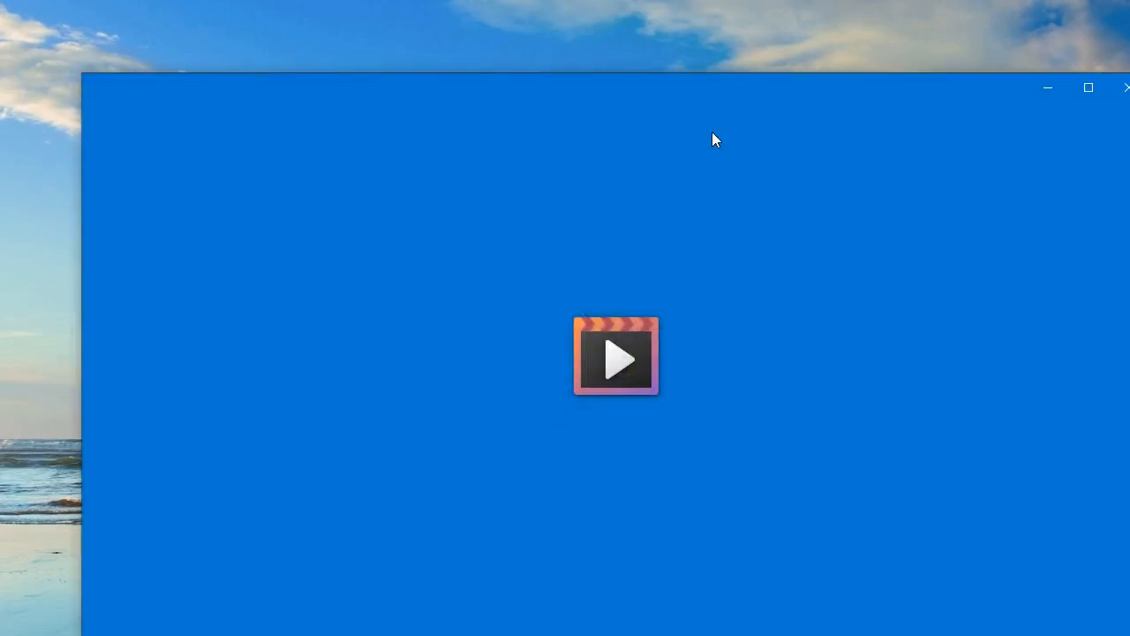
Watch the recorded clip in Movies & TV, then bring Minecraft back up.
{"action": "left_click", "coordinate": [616, 357]}
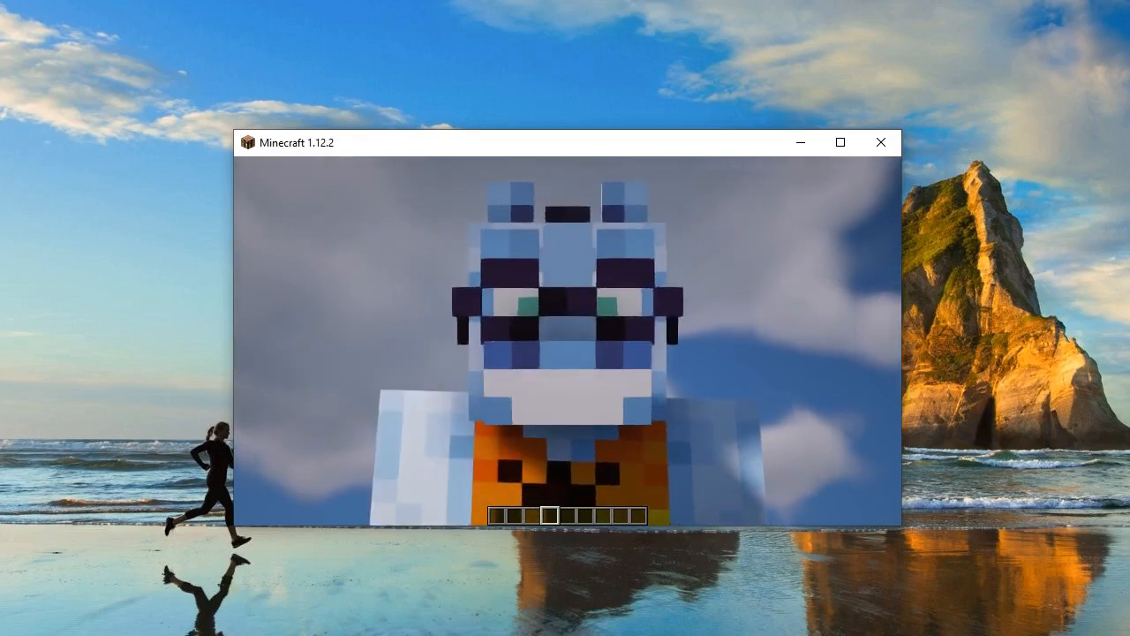
Pause the game with Esc to bring up the Game Menu.
{"action": "key", "text": "Escape"}
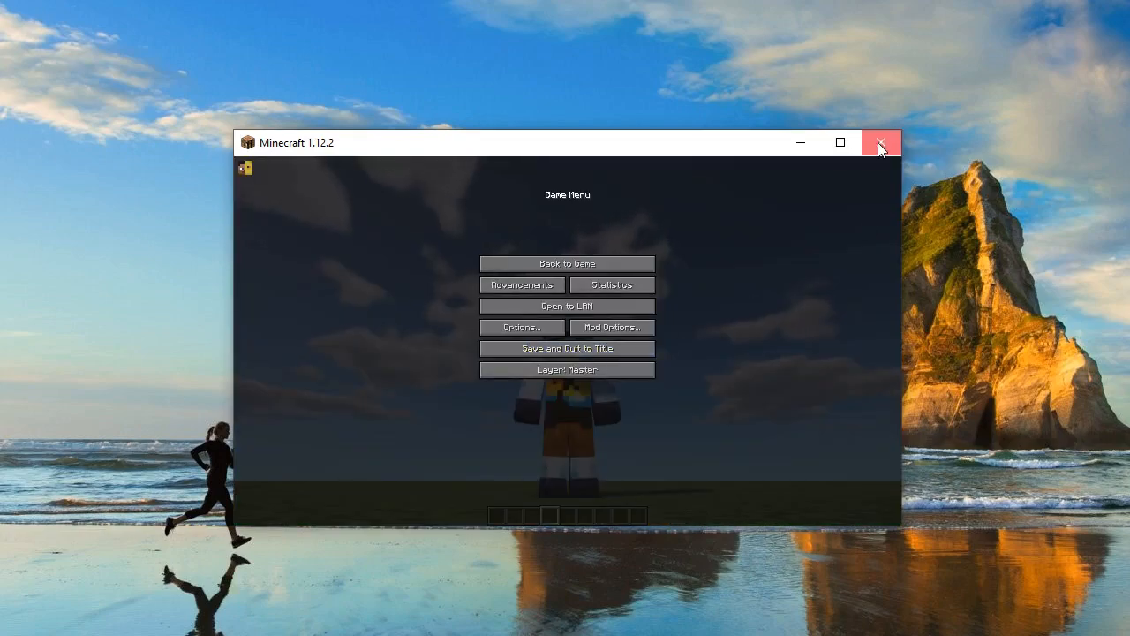